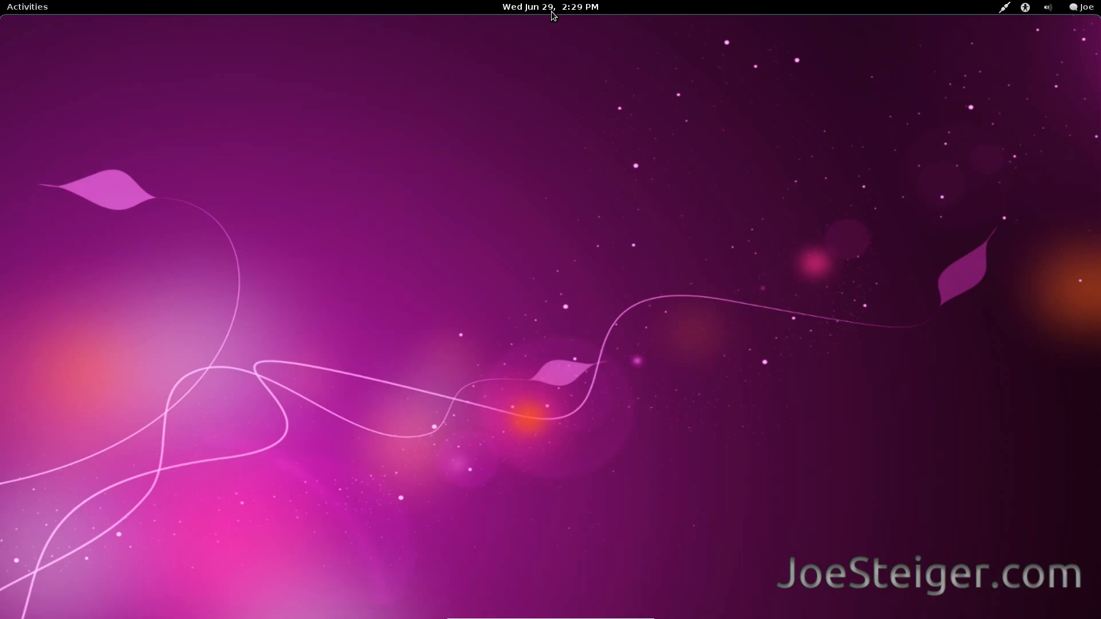
mouse_move(554, 19)
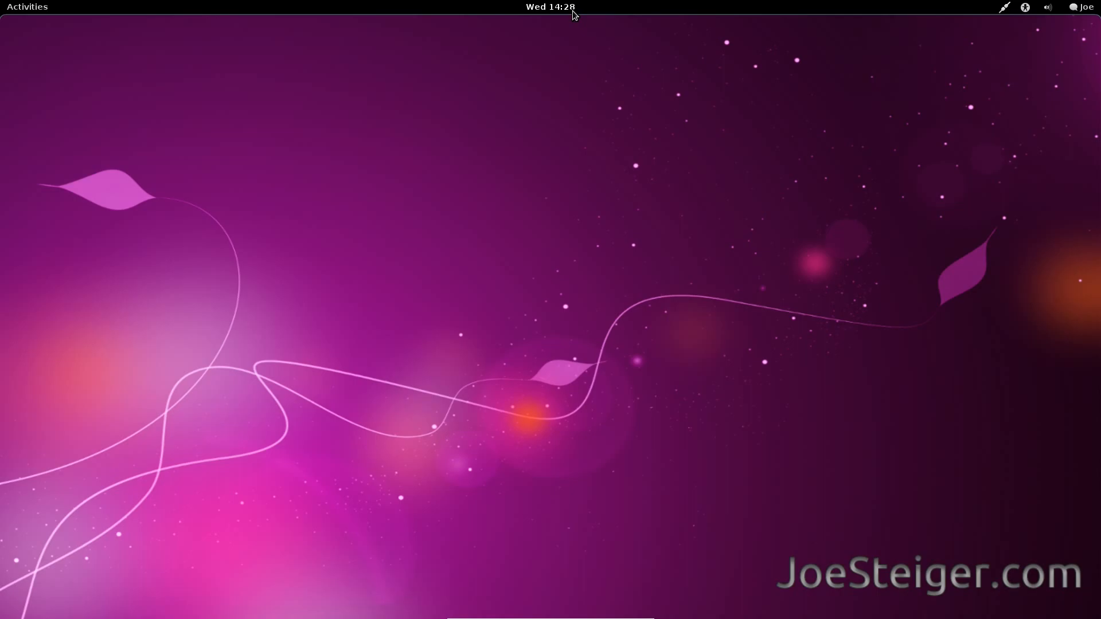
Reach Date and Time Settings from the top-bar clock's calendar popup.
left_click(549, 7)
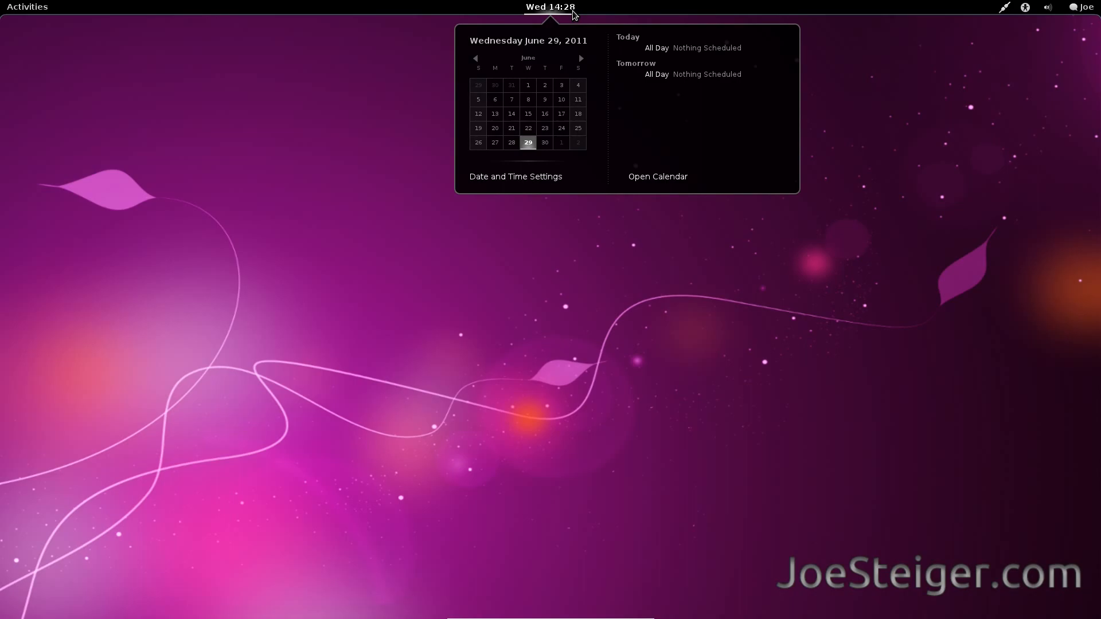
mouse_move(530, 177)
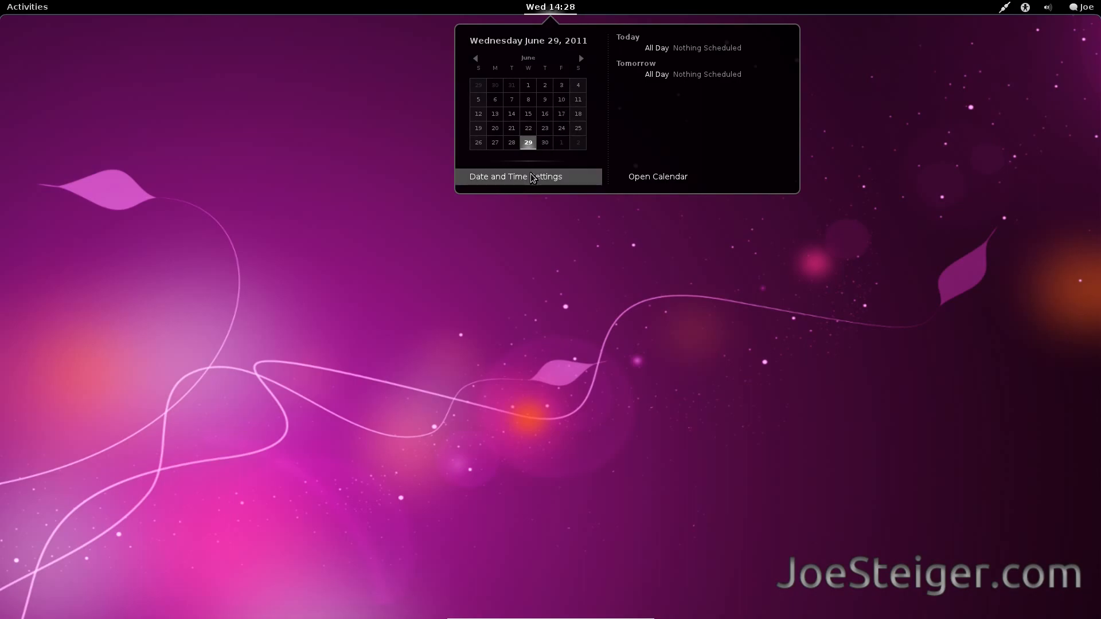
left_click(515, 176)
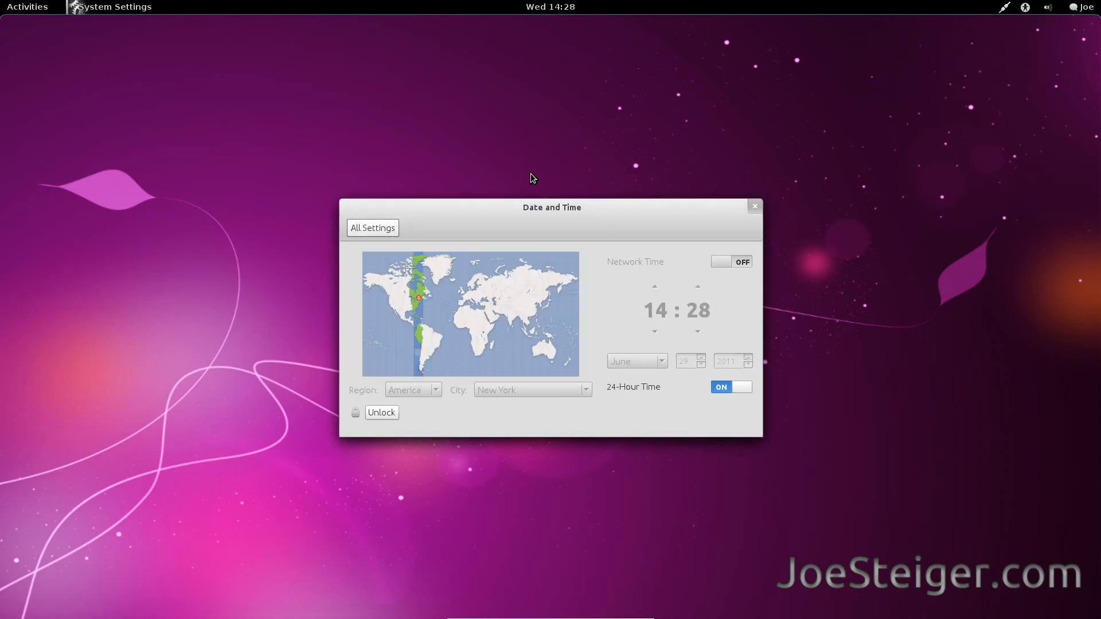
mouse_move(516, 220)
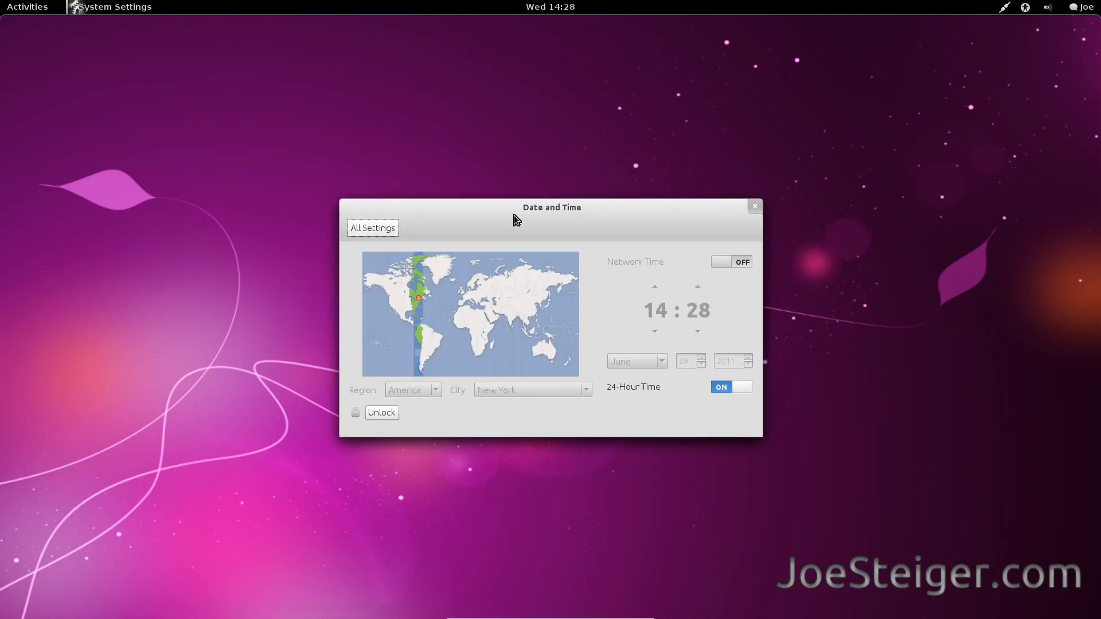
Unlock the Date and Time panel by authenticating with the password.
left_click(381, 412)
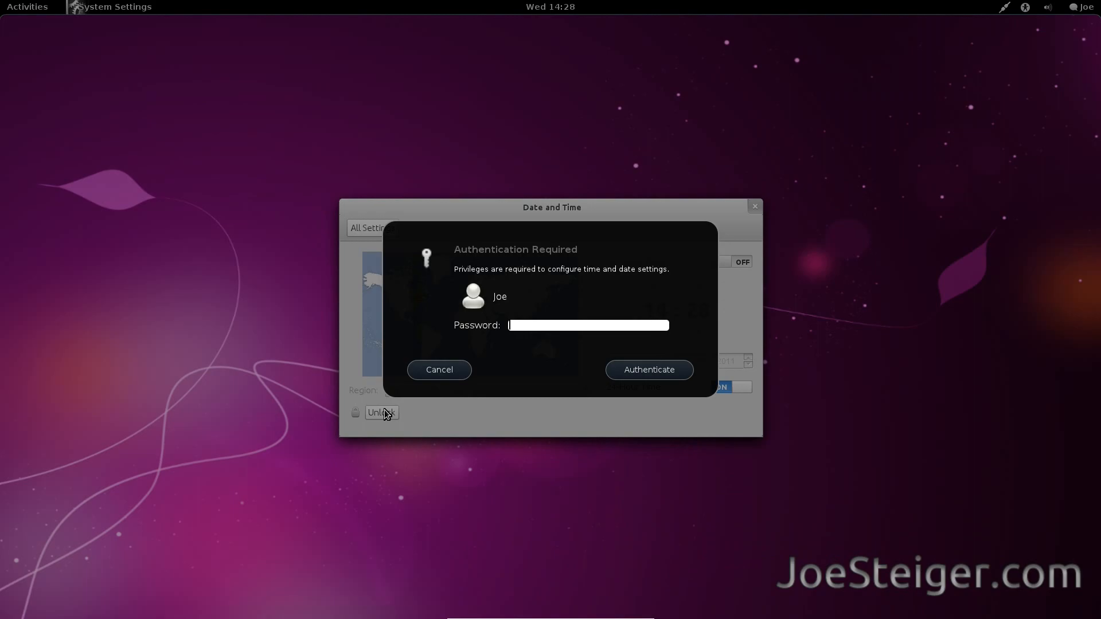
type("password")
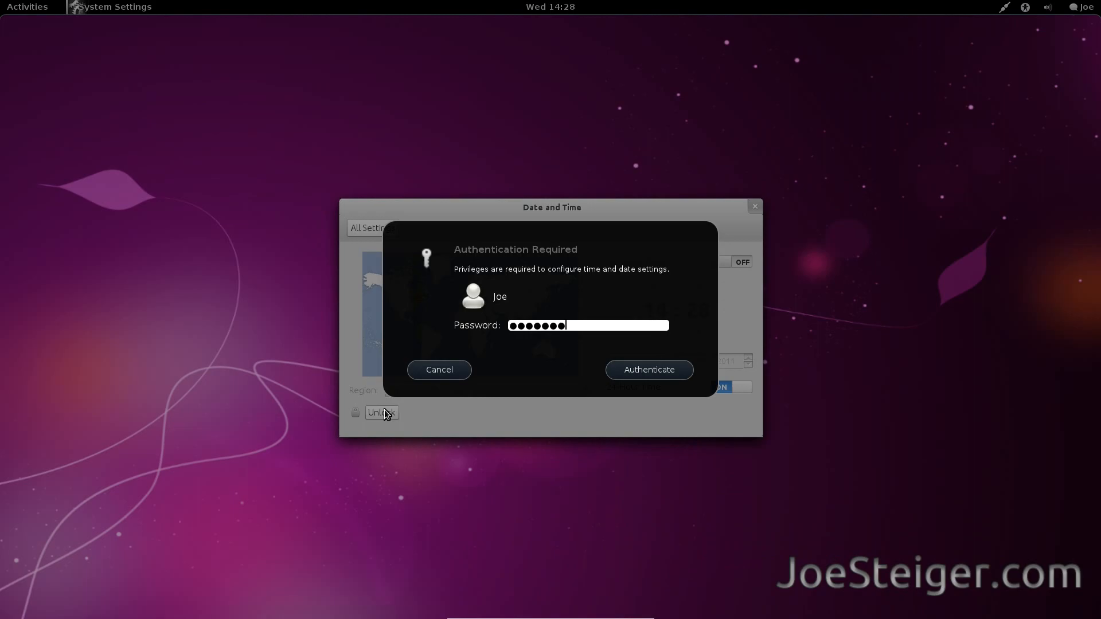
left_click(647, 369)
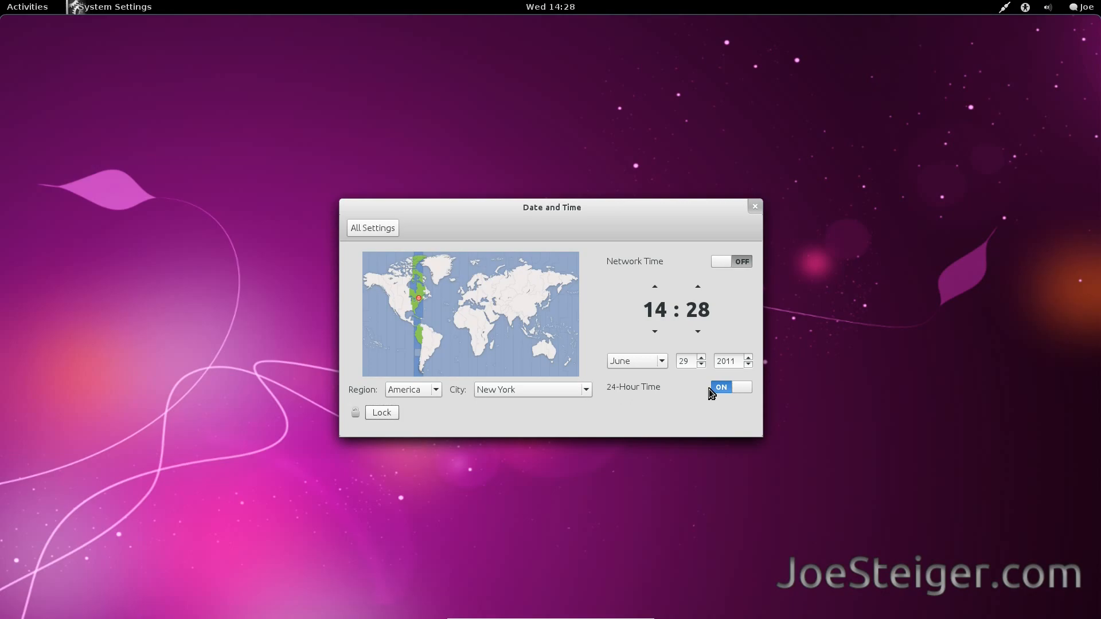
Turn 24-Hour Time off so the clock reads 2:28 PM, then close the window.
left_click(730, 387)
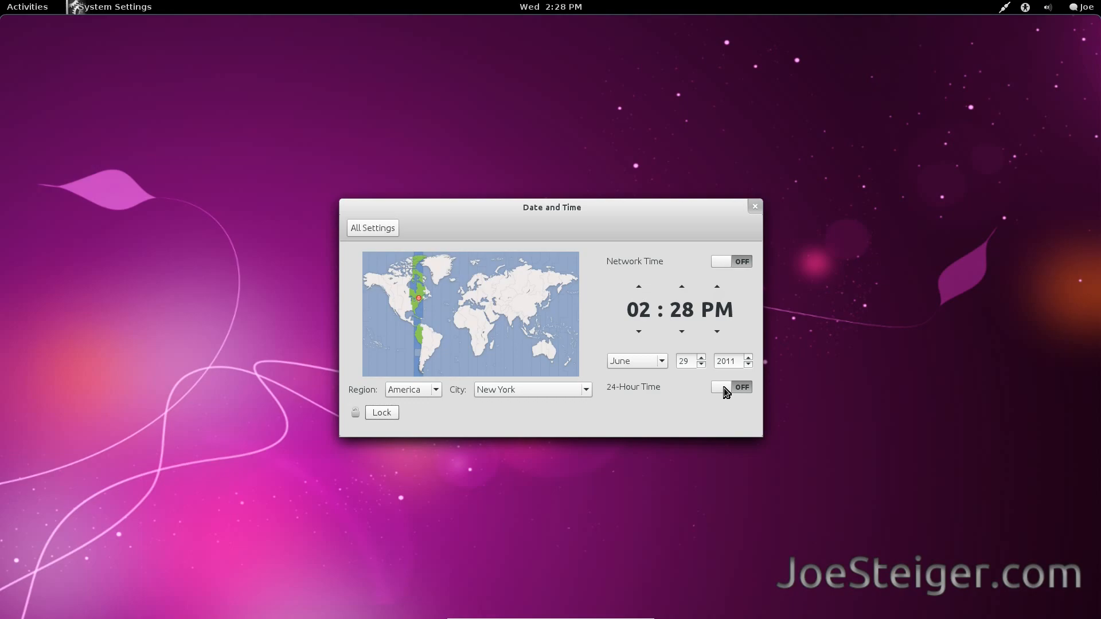
mouse_move(554, 19)
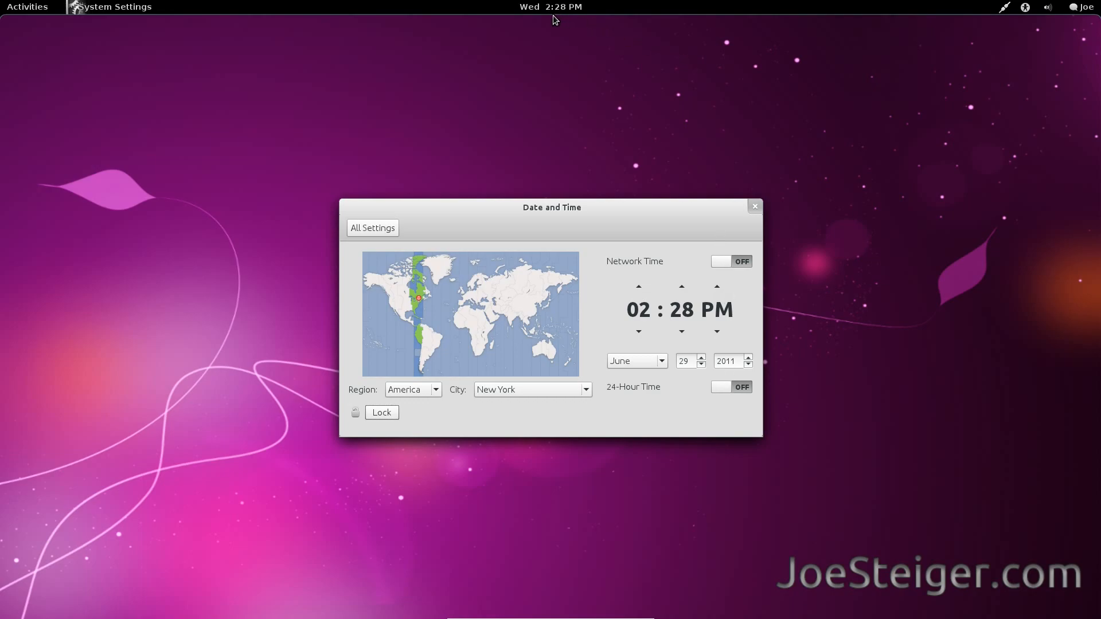
mouse_move(574, 17)
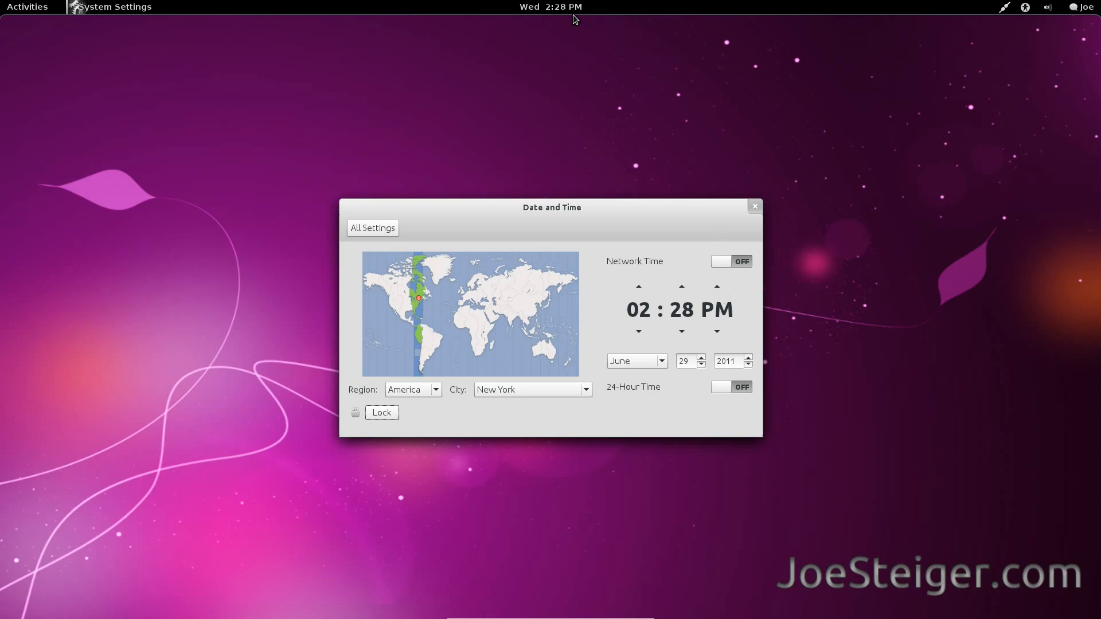
mouse_move(753, 214)
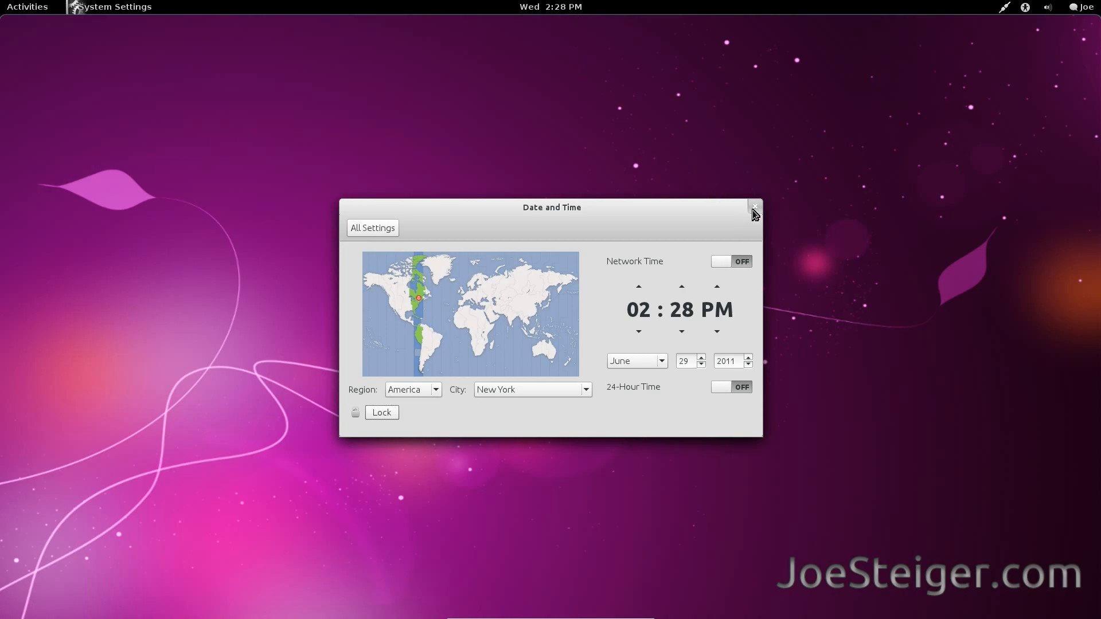
left_click(754, 213)
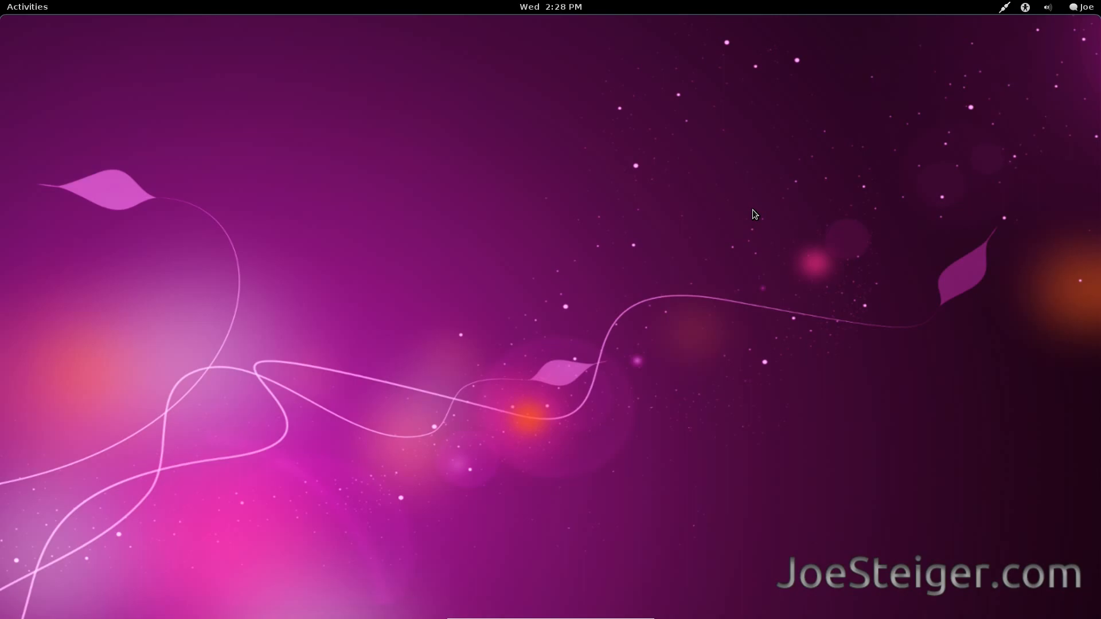
key("Alt+F2")
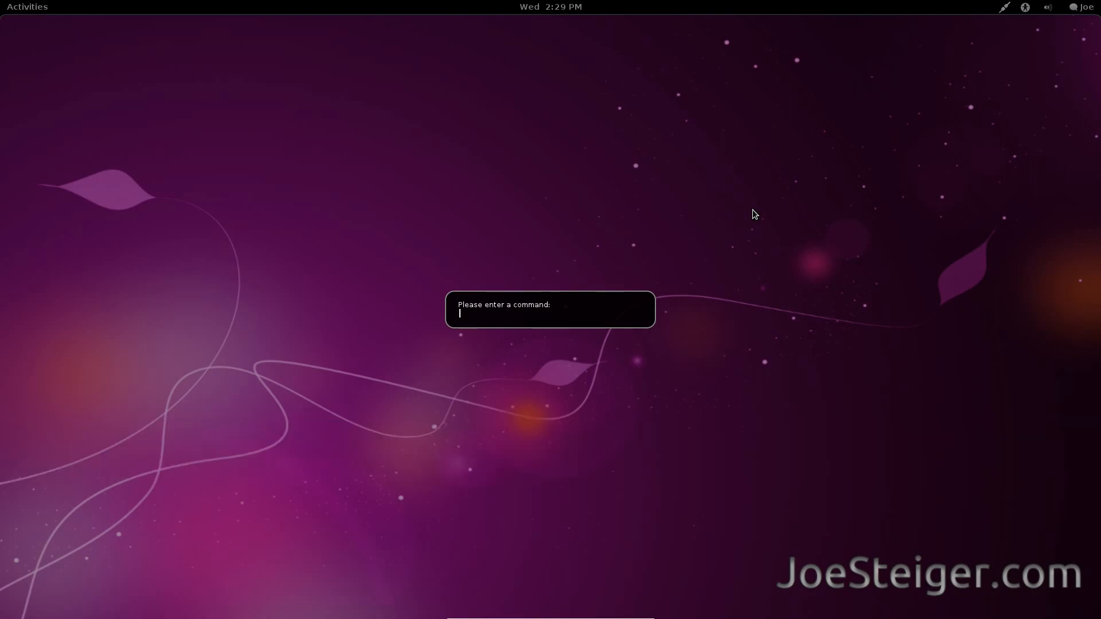
Run 'dconf-editor' from the command prompt to launch the Configuration Editor.
type("dconf-")
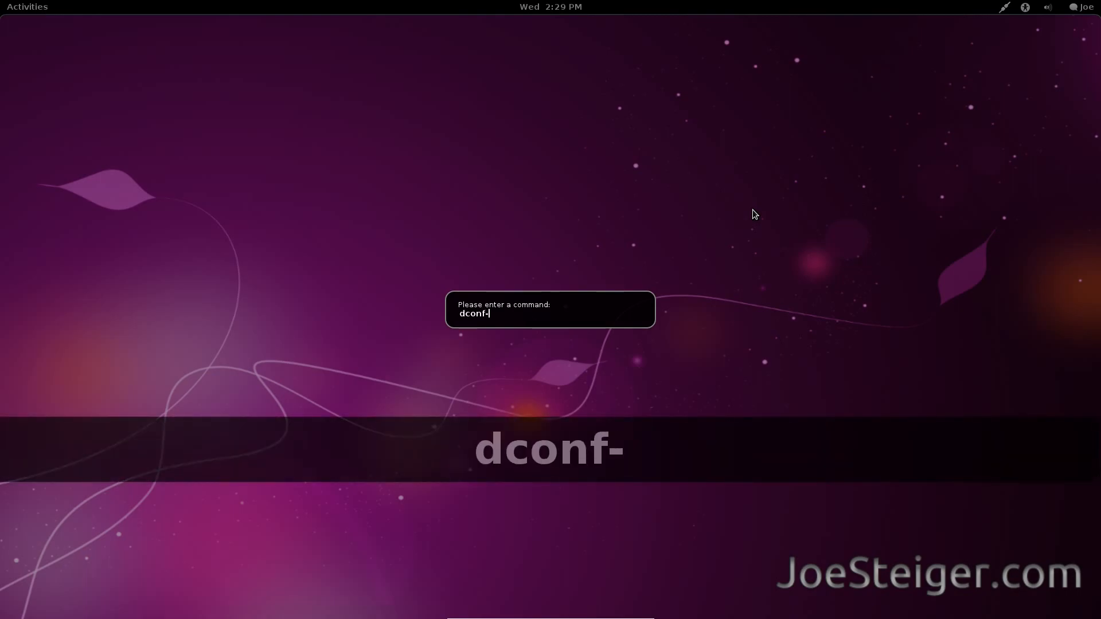
type("editor")
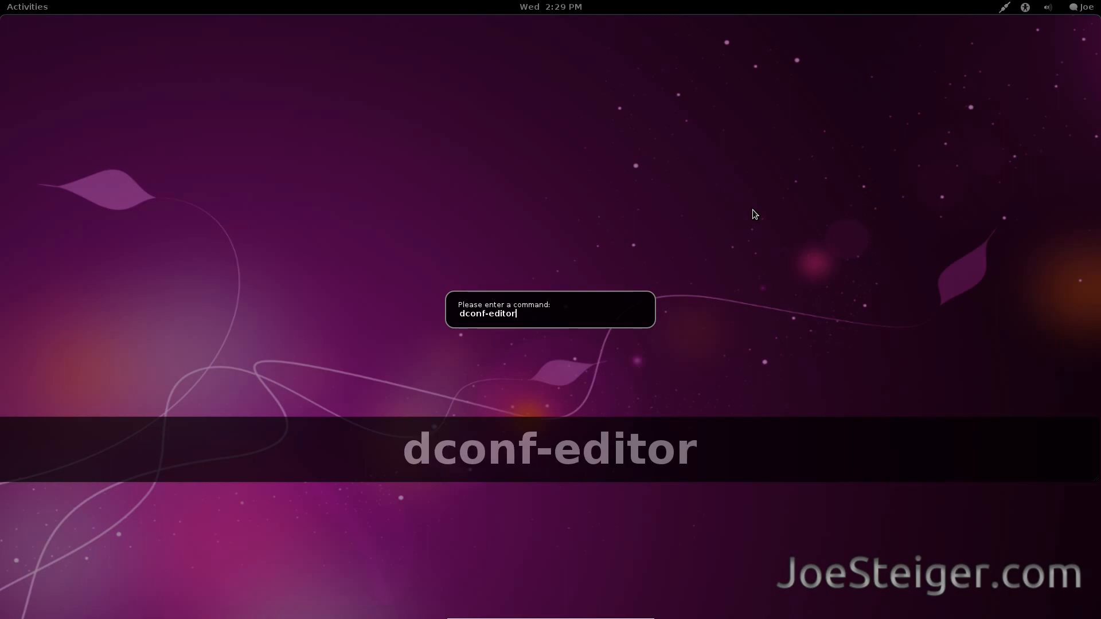
key("Return")
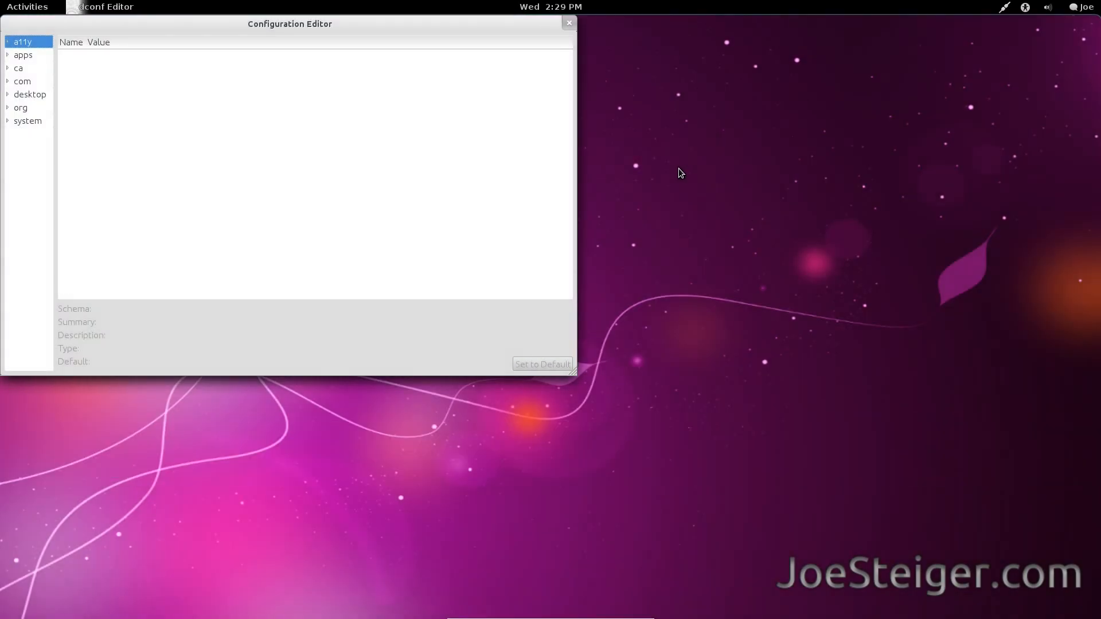
Navigate the settings tree to org > gnome > shell > clock.
left_click_drag(289, 23, 572, 85)
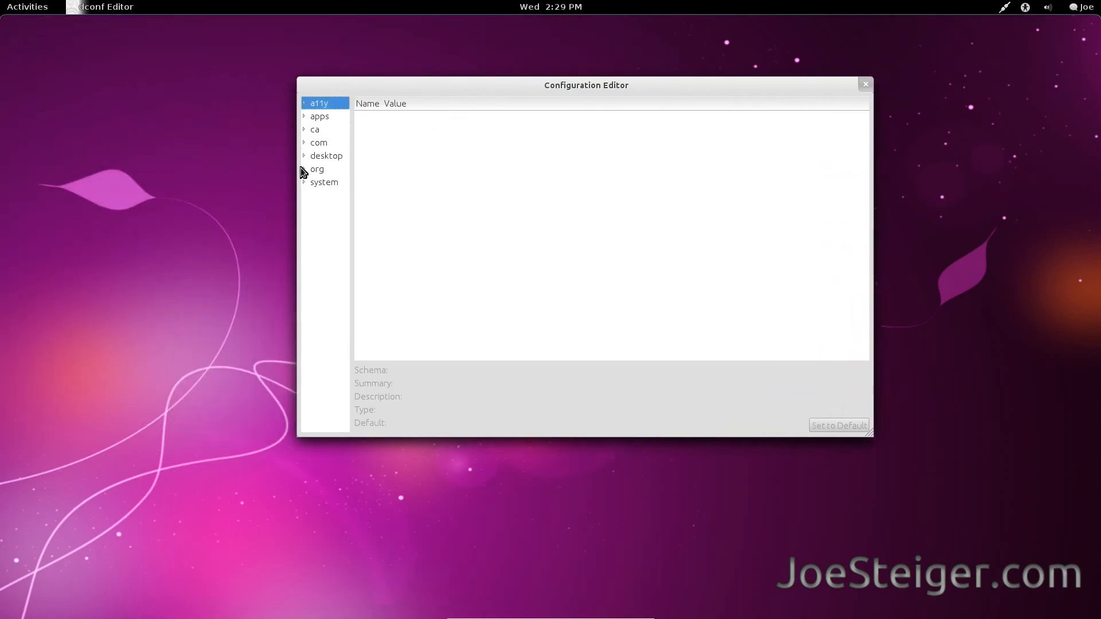
left_click(317, 169)
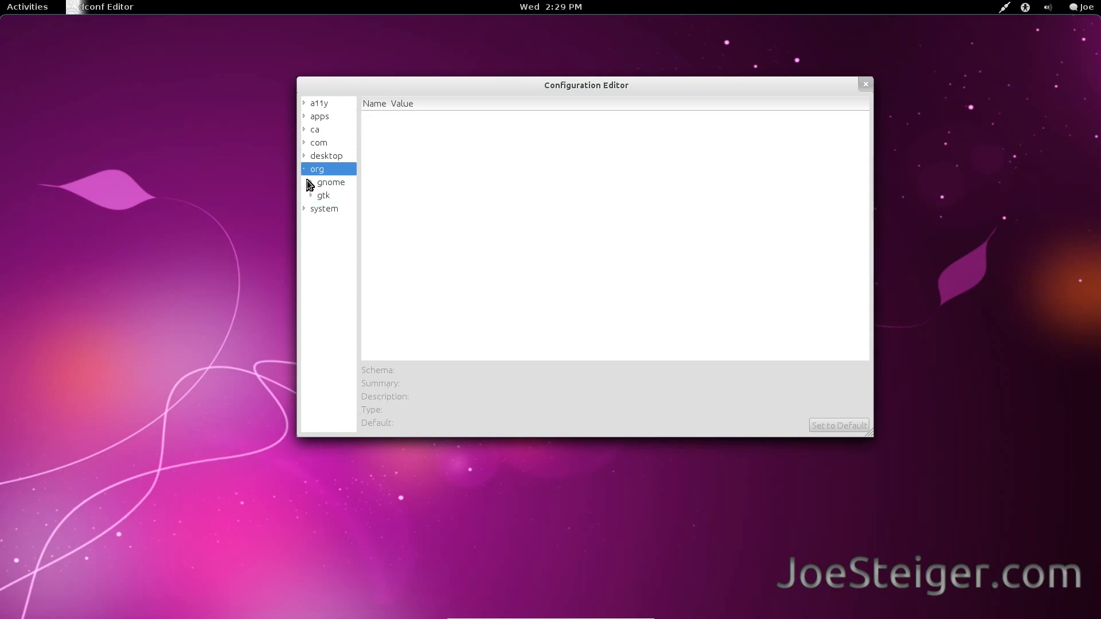
left_click(304, 182)
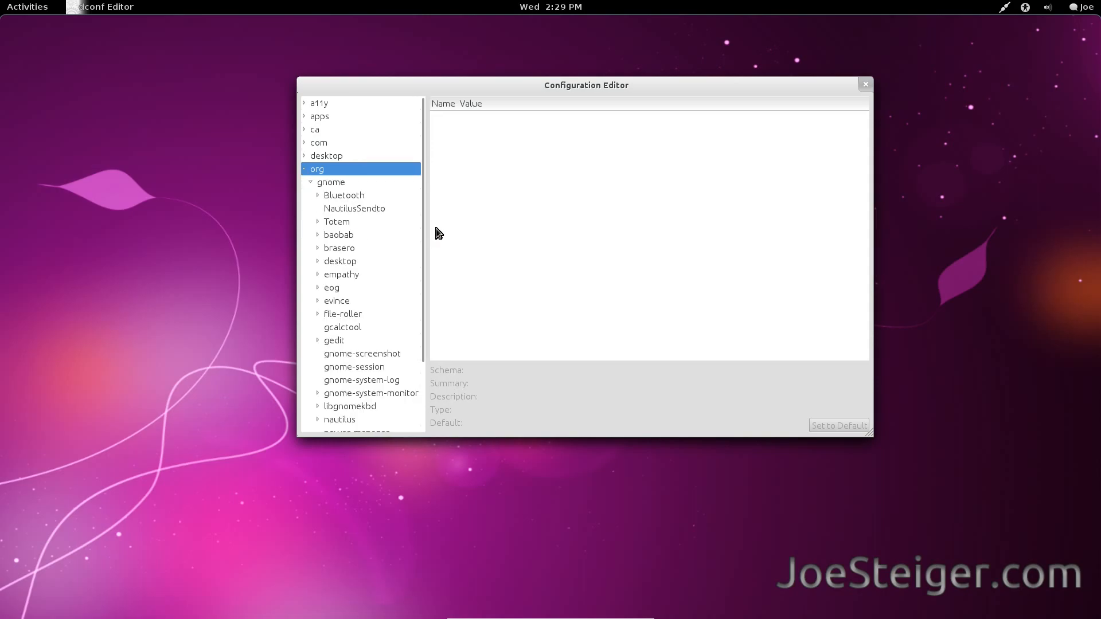
scroll("down", 3)
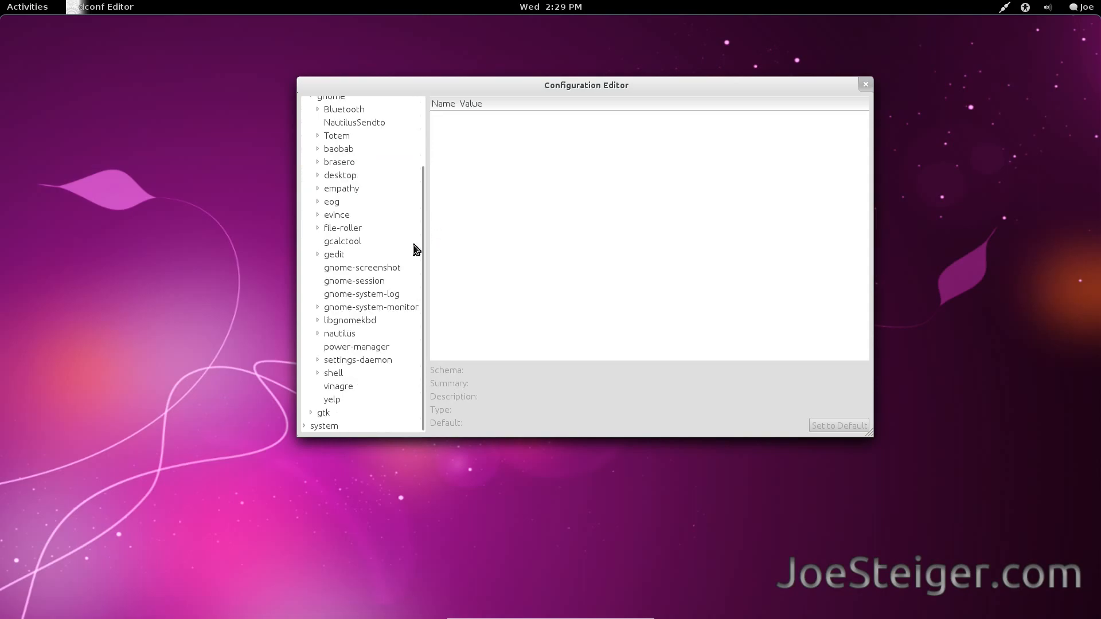
left_click(318, 373)
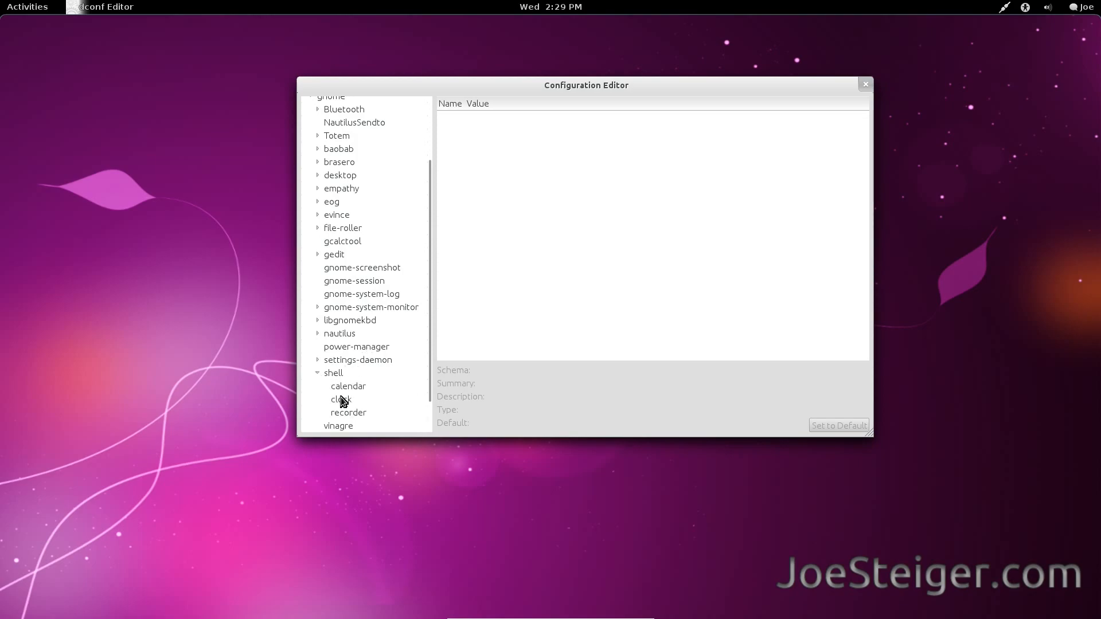
left_click(340, 399)
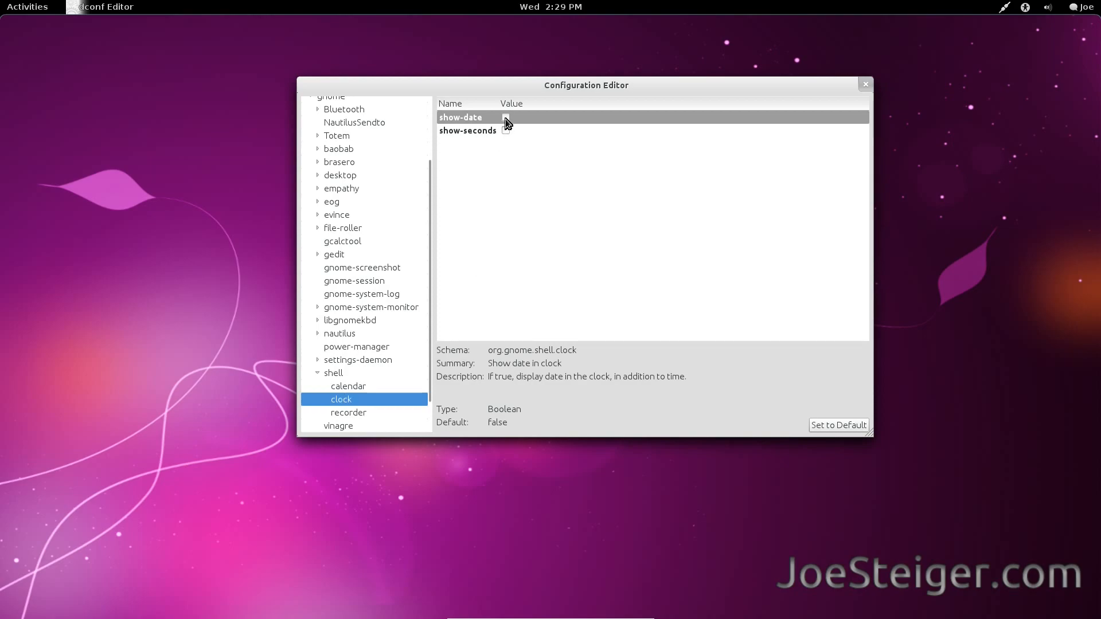
Tick show-date so the clock reads 'Wed Jun 29, 2:29 PM' and close the editor.
left_click(506, 117)
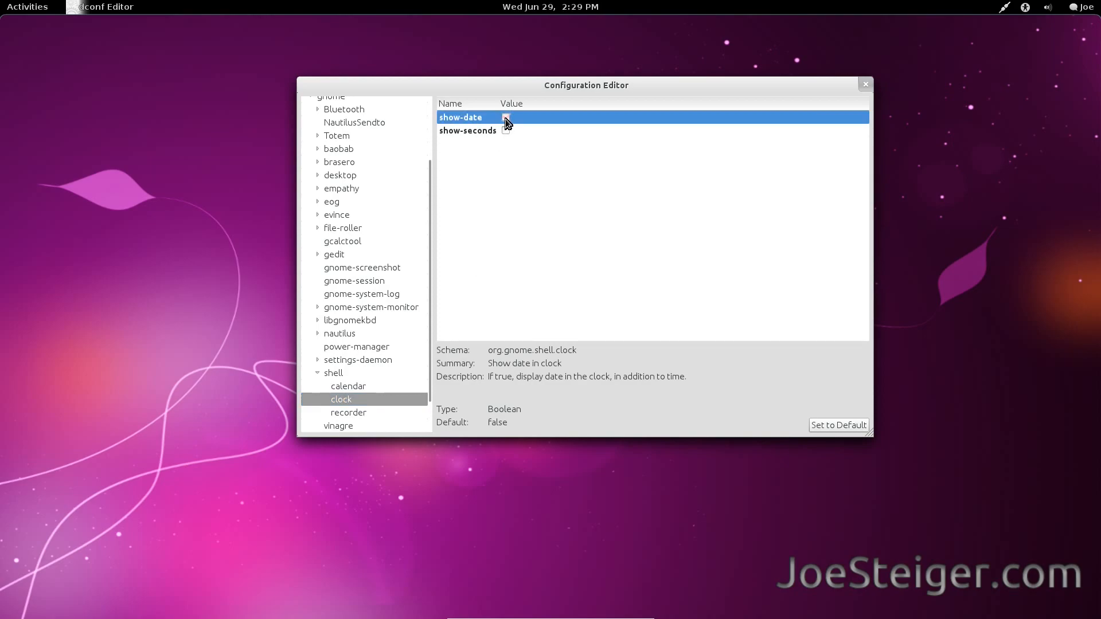
left_click(865, 84)
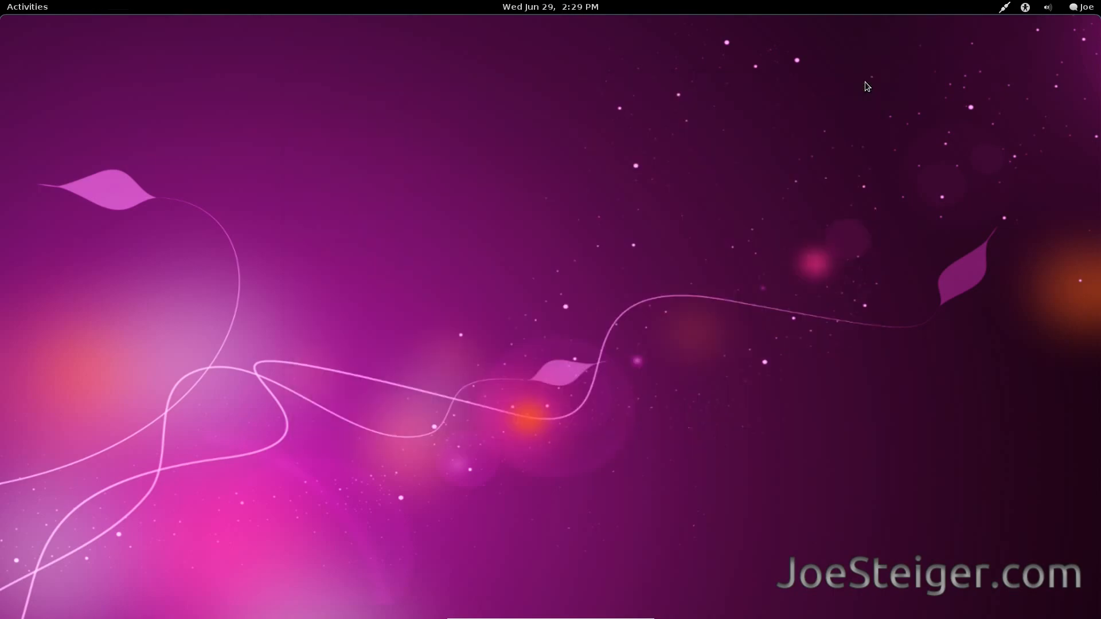